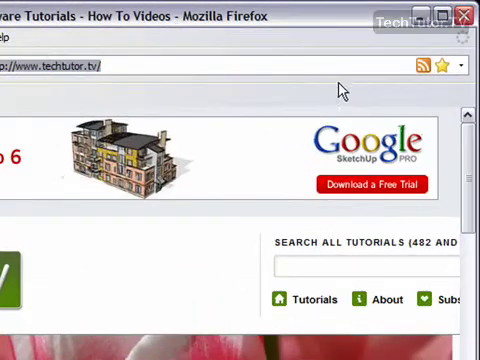
pyautogui.moveTo(443, 66)
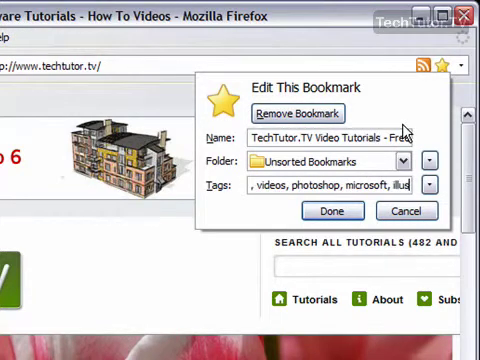
# - Add the tag 'illustrator' to the TechTutor.TV bookmark and save with Done
pyautogui.write('illustrator')
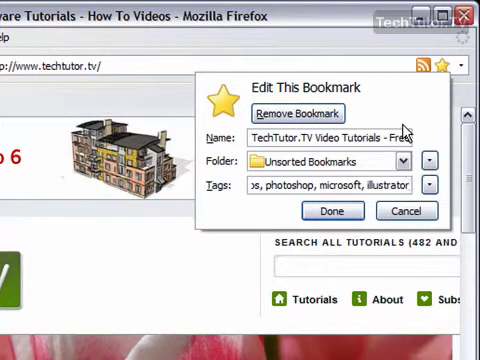
pyautogui.click(330, 211)
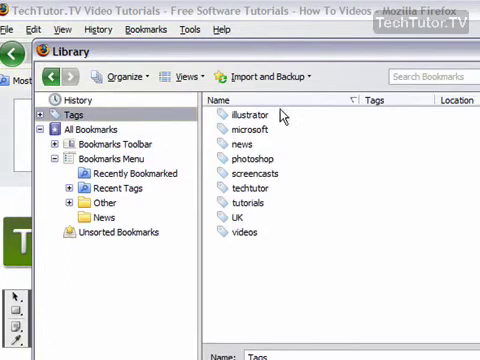
pyautogui.moveTo(265, 278)
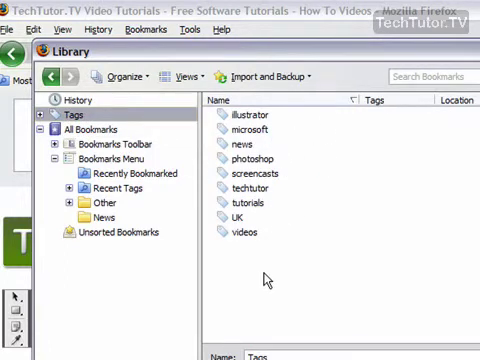
pyautogui.moveTo(237, 199)
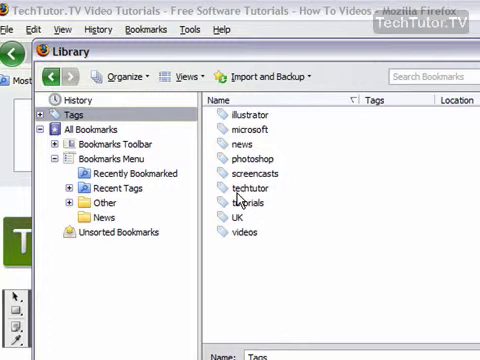
# - Browse the photoshop and news tags in the Library and open the news tag's context menu
pyautogui.click(264, 157)
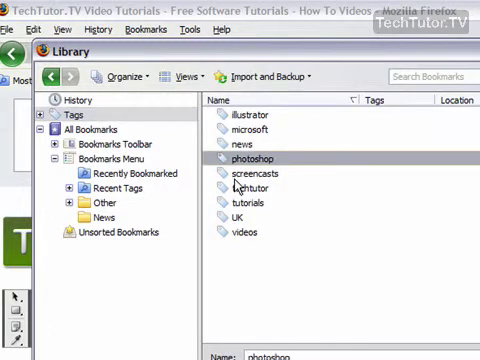
pyautogui.click(237, 138)
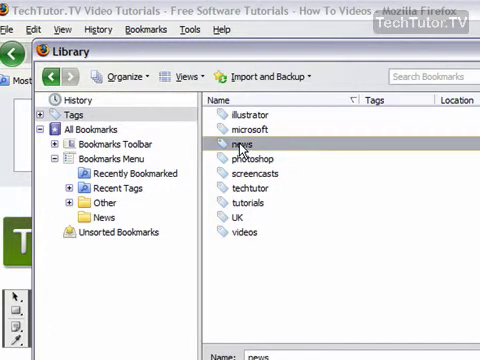
pyautogui.rightClick(240, 152)
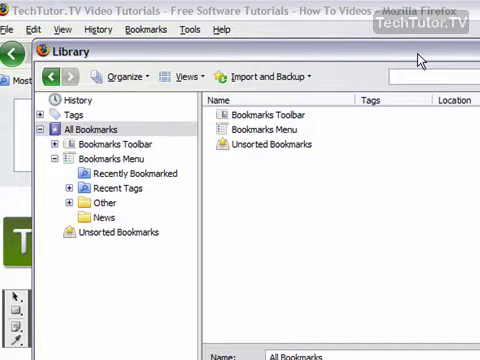
# - Search all bookmarks for the tags 'screencasts' and 'videos' and review the results
pyautogui.write('screenc')
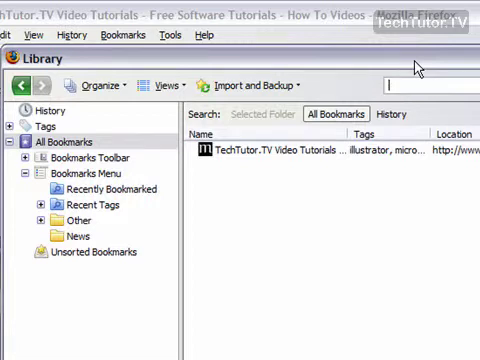
pyautogui.write('videos')
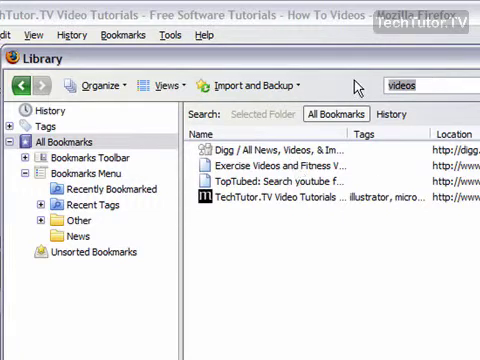
pyautogui.write('screenca')
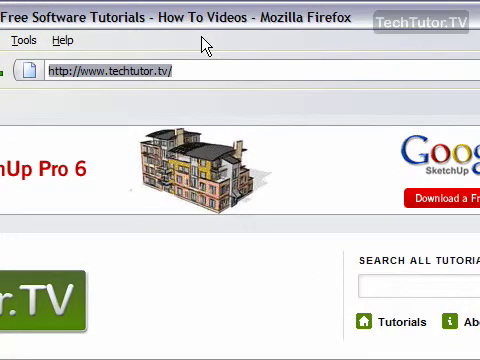
# - Type 'scre' in the location bar to bring up the TechTutor.TV bookmark tagged screencasts
pyautogui.write('screencasts')
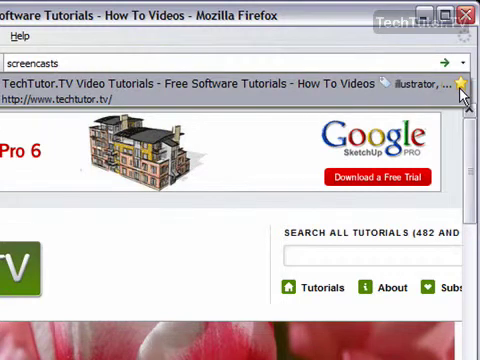
pyautogui.moveTo(270, 95)
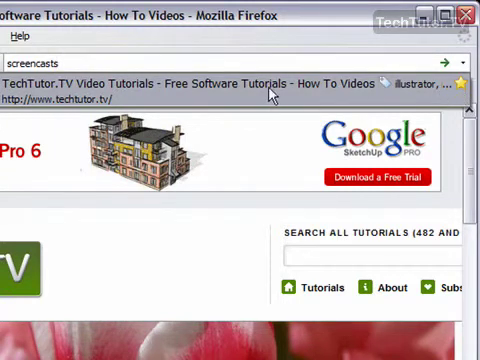